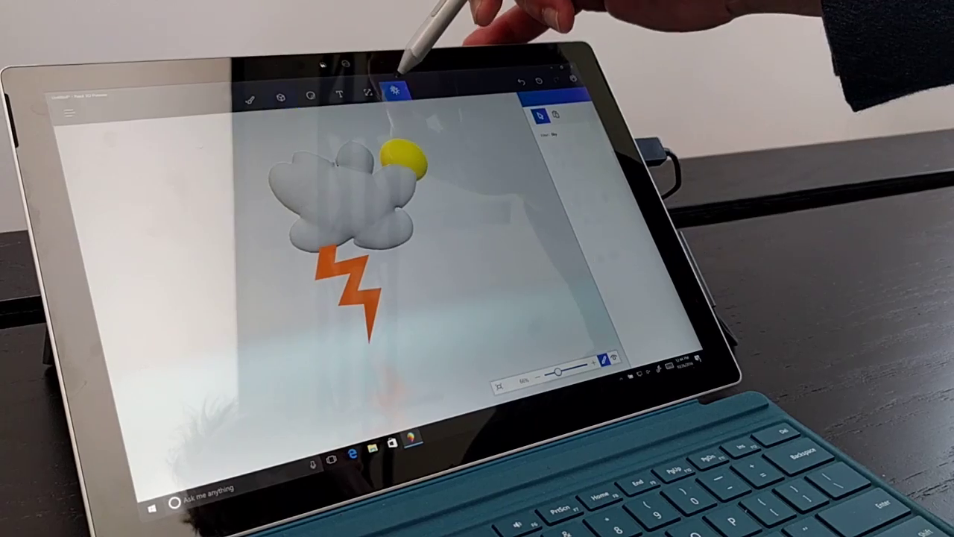
Apply a colour filter to the cloud scene's lighting from the Effects panel
{"action": "left_click", "coordinate": [403, 88]}
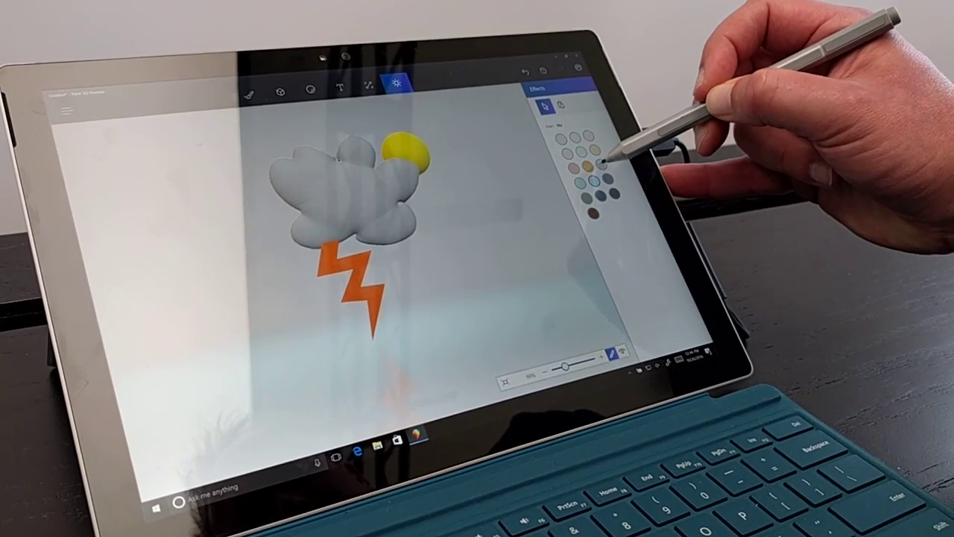
{"action": "left_click", "coordinate": [595, 168]}
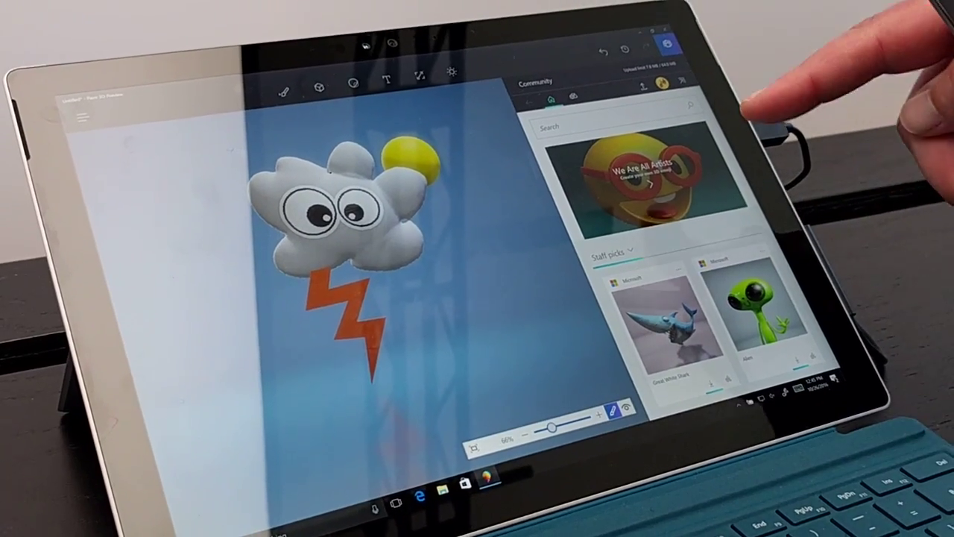
Start publishing the googly-eyed cloud model to Remix 3D from the Community feed
{"action": "left_click", "coordinate": [354, 86]}
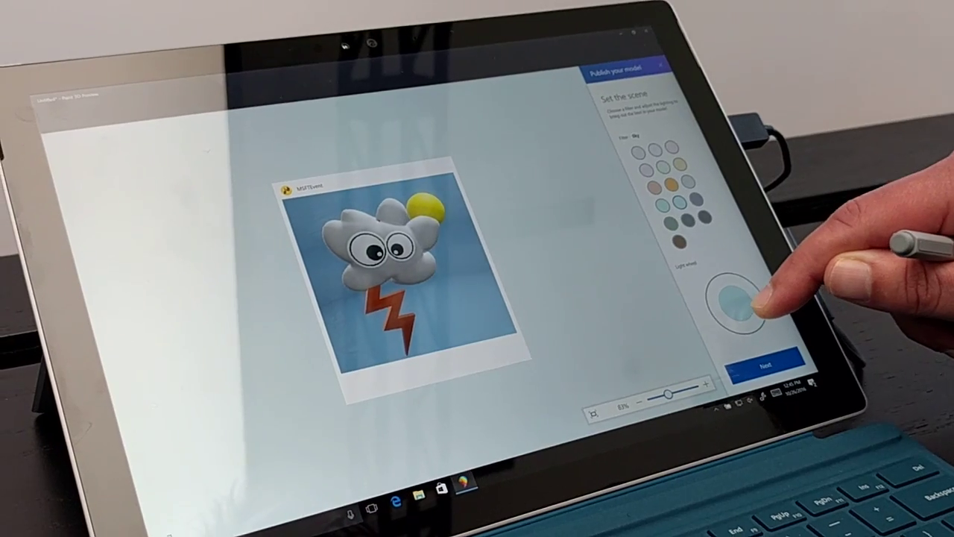
Shift the preview's light direction on the light wheel and continue to the details step
{"action": "left_click_drag", "start_coordinate": [730, 305], "coordinate": [723, 299]}
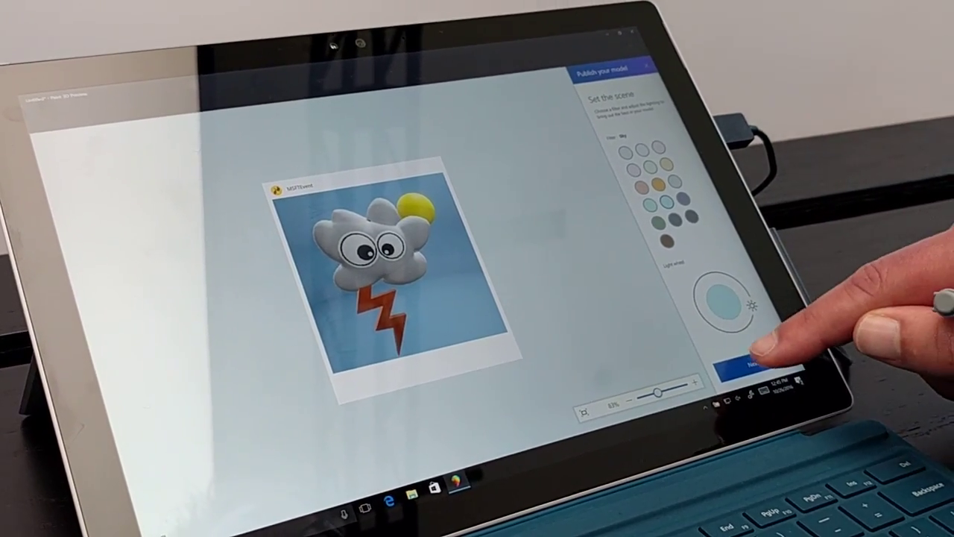
{"action": "left_click", "coordinate": [745, 364]}
{"action": "type", "text": "happy cloud"}
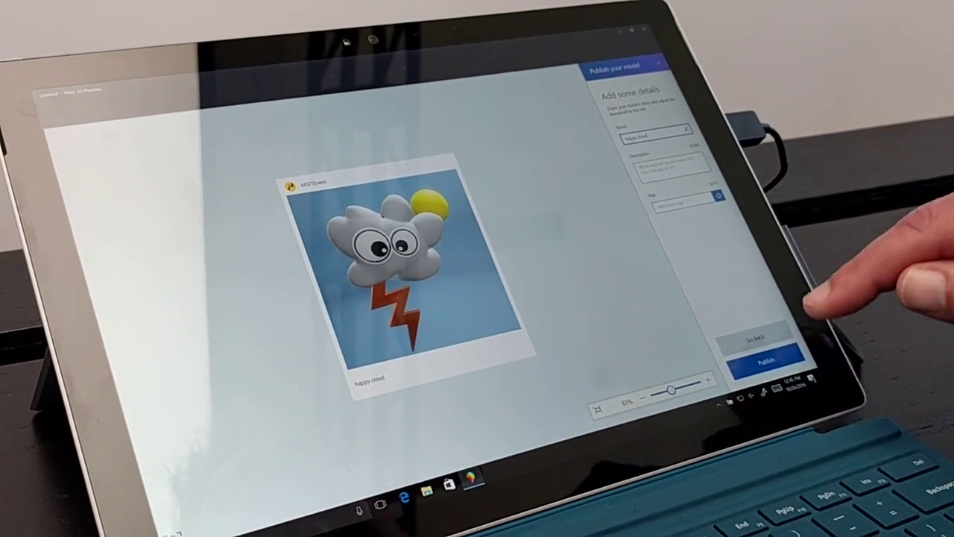
Publish the model named 'happy cloud' to the Remix 3D community
{"action": "left_click", "coordinate": [764, 359]}
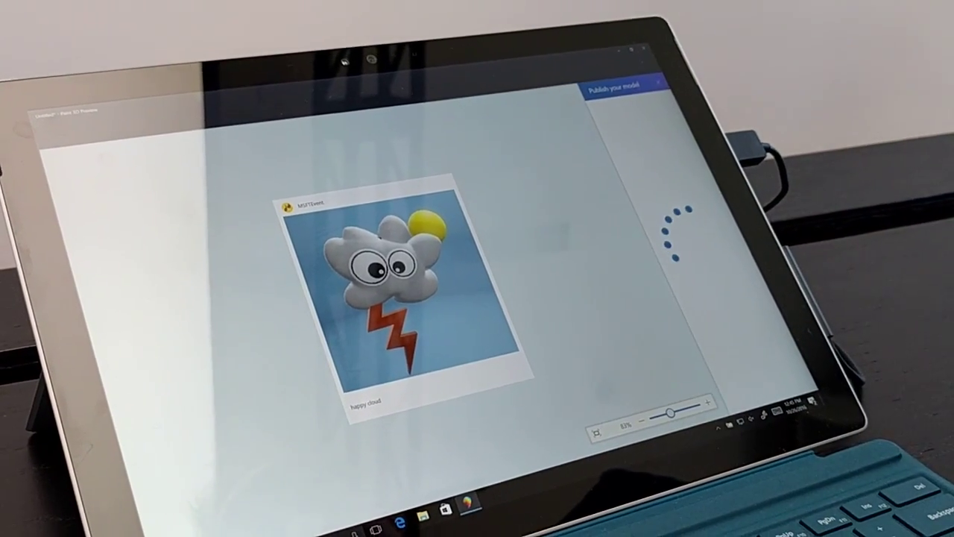